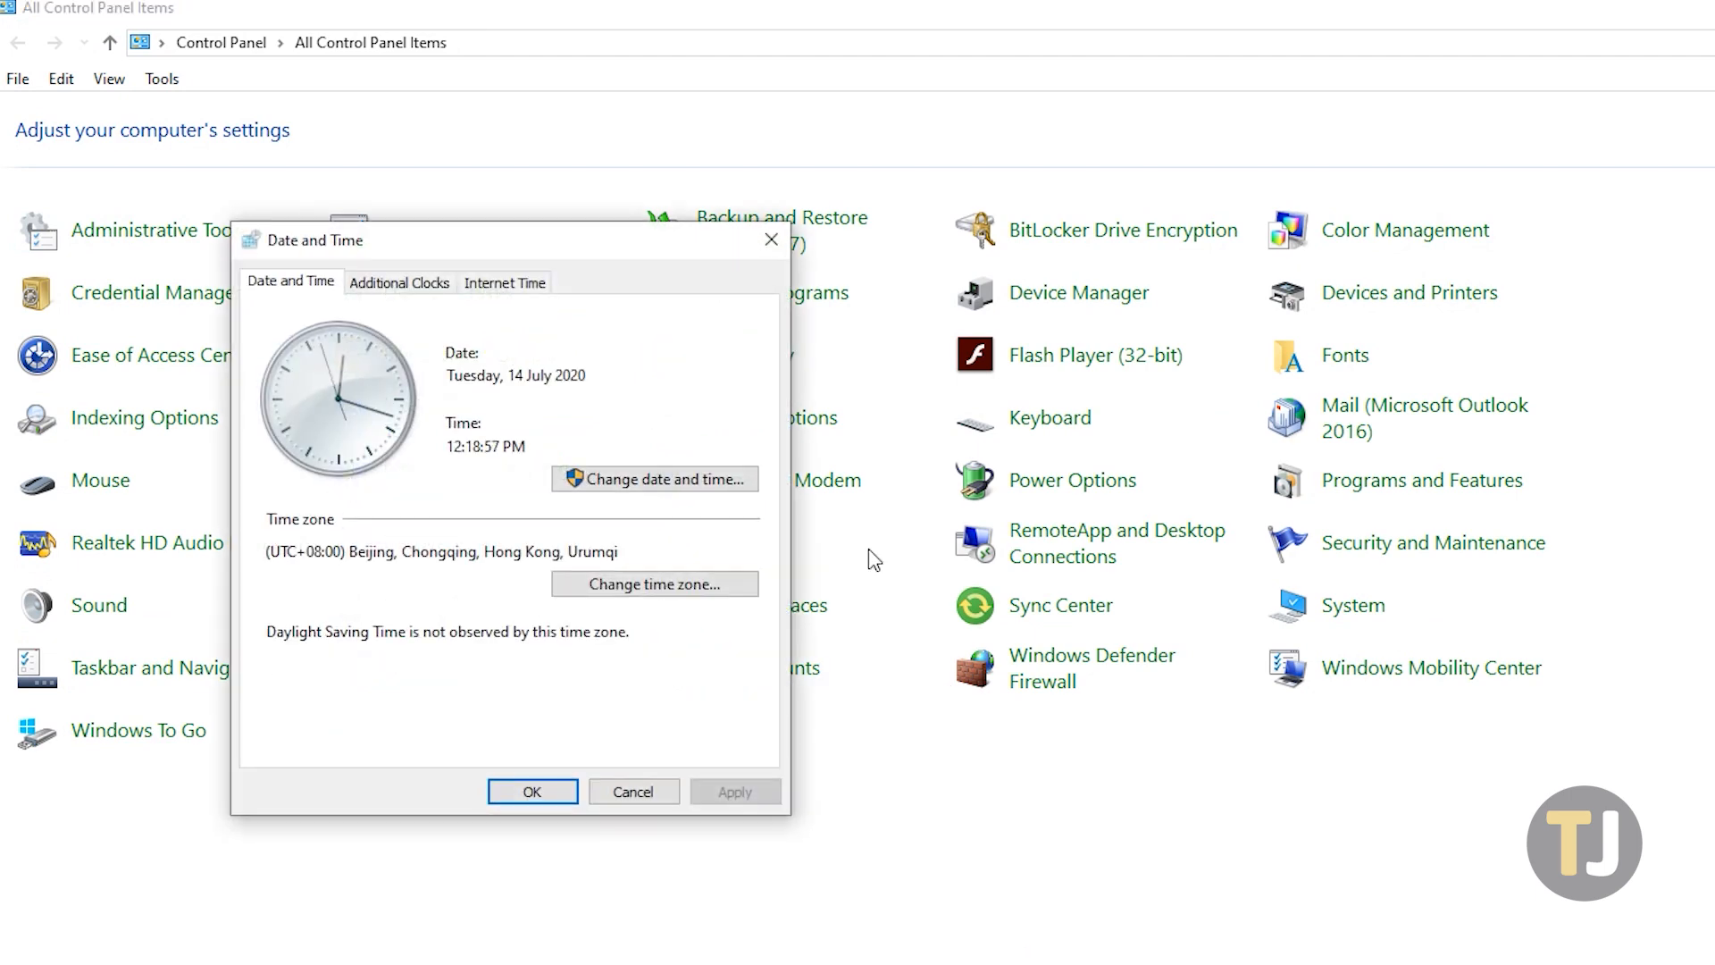
- Switch the Date and Time dialog to the Internet Time tab showing time.windows.com sync
click(504, 282)
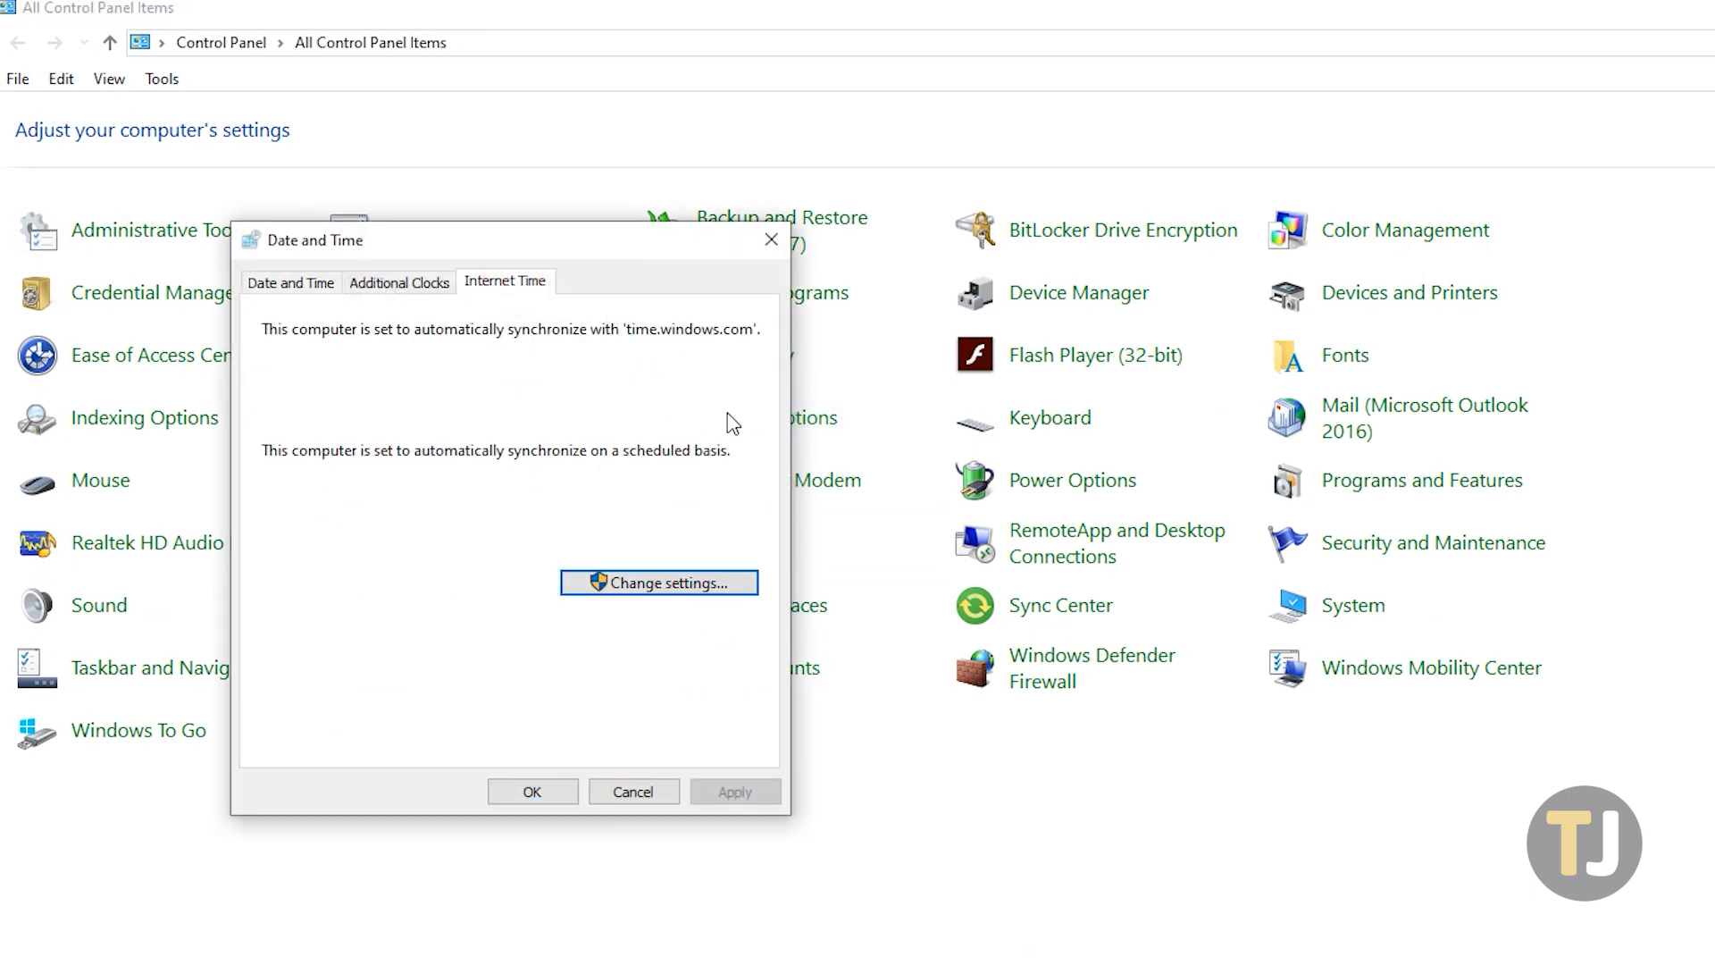
- Open Internet Time Settings and select time.windows.com as the time server
click(658, 582)
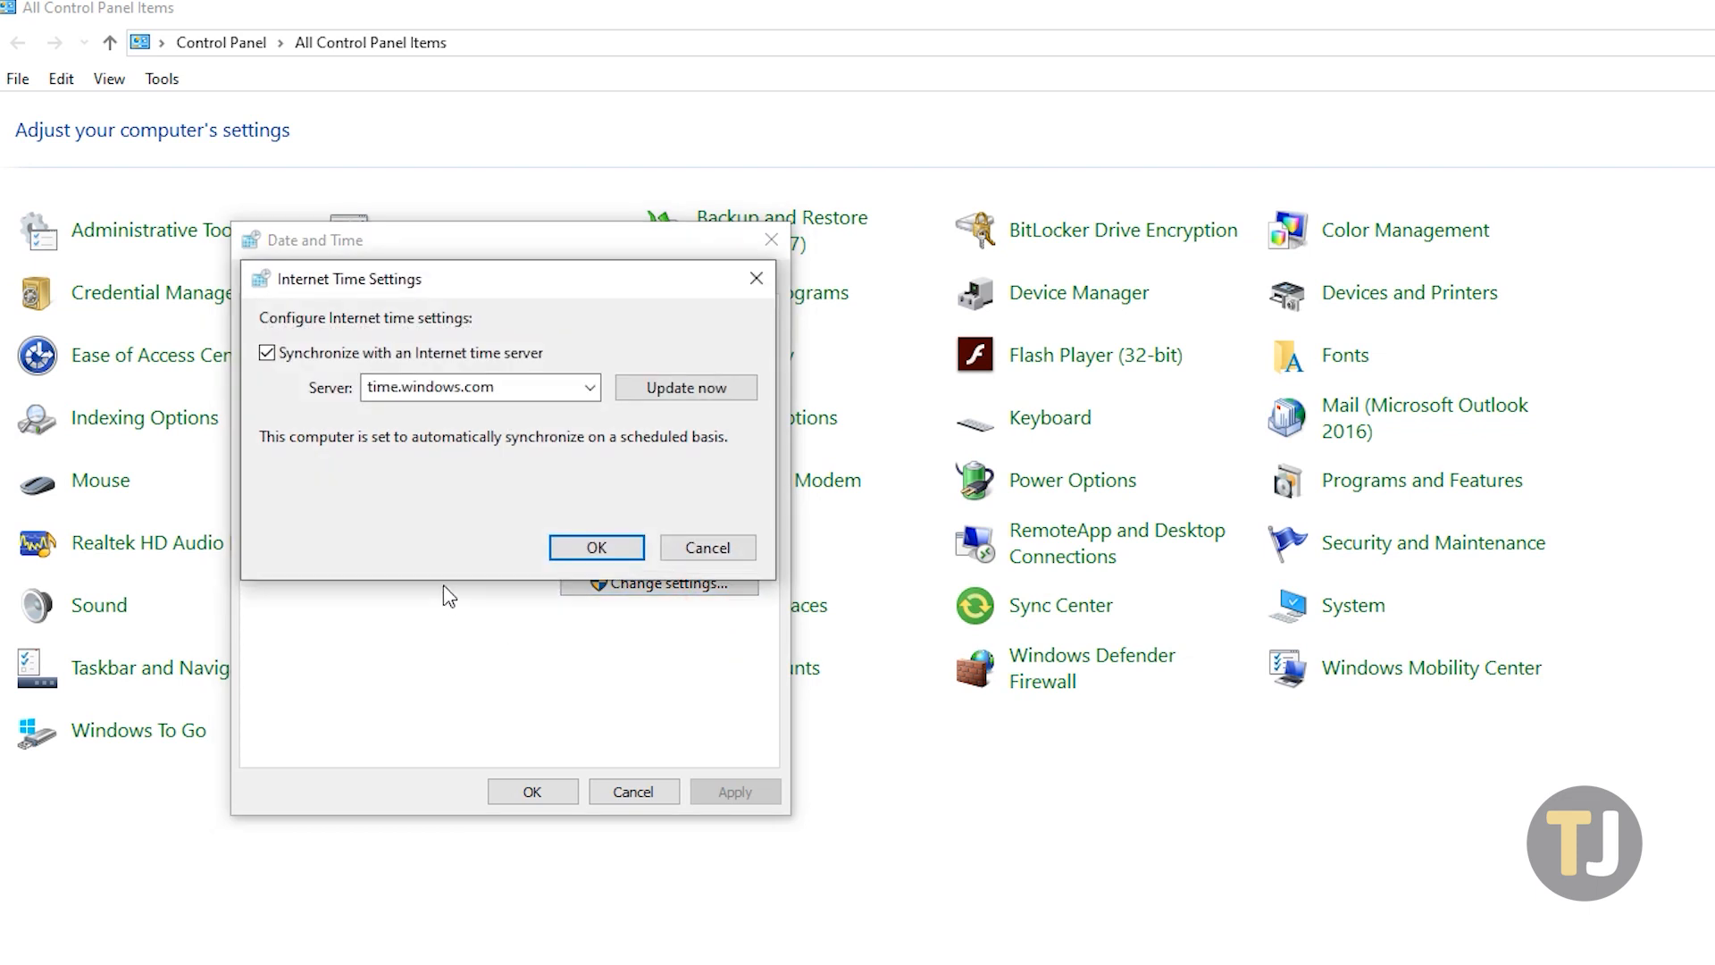
click(589, 386)
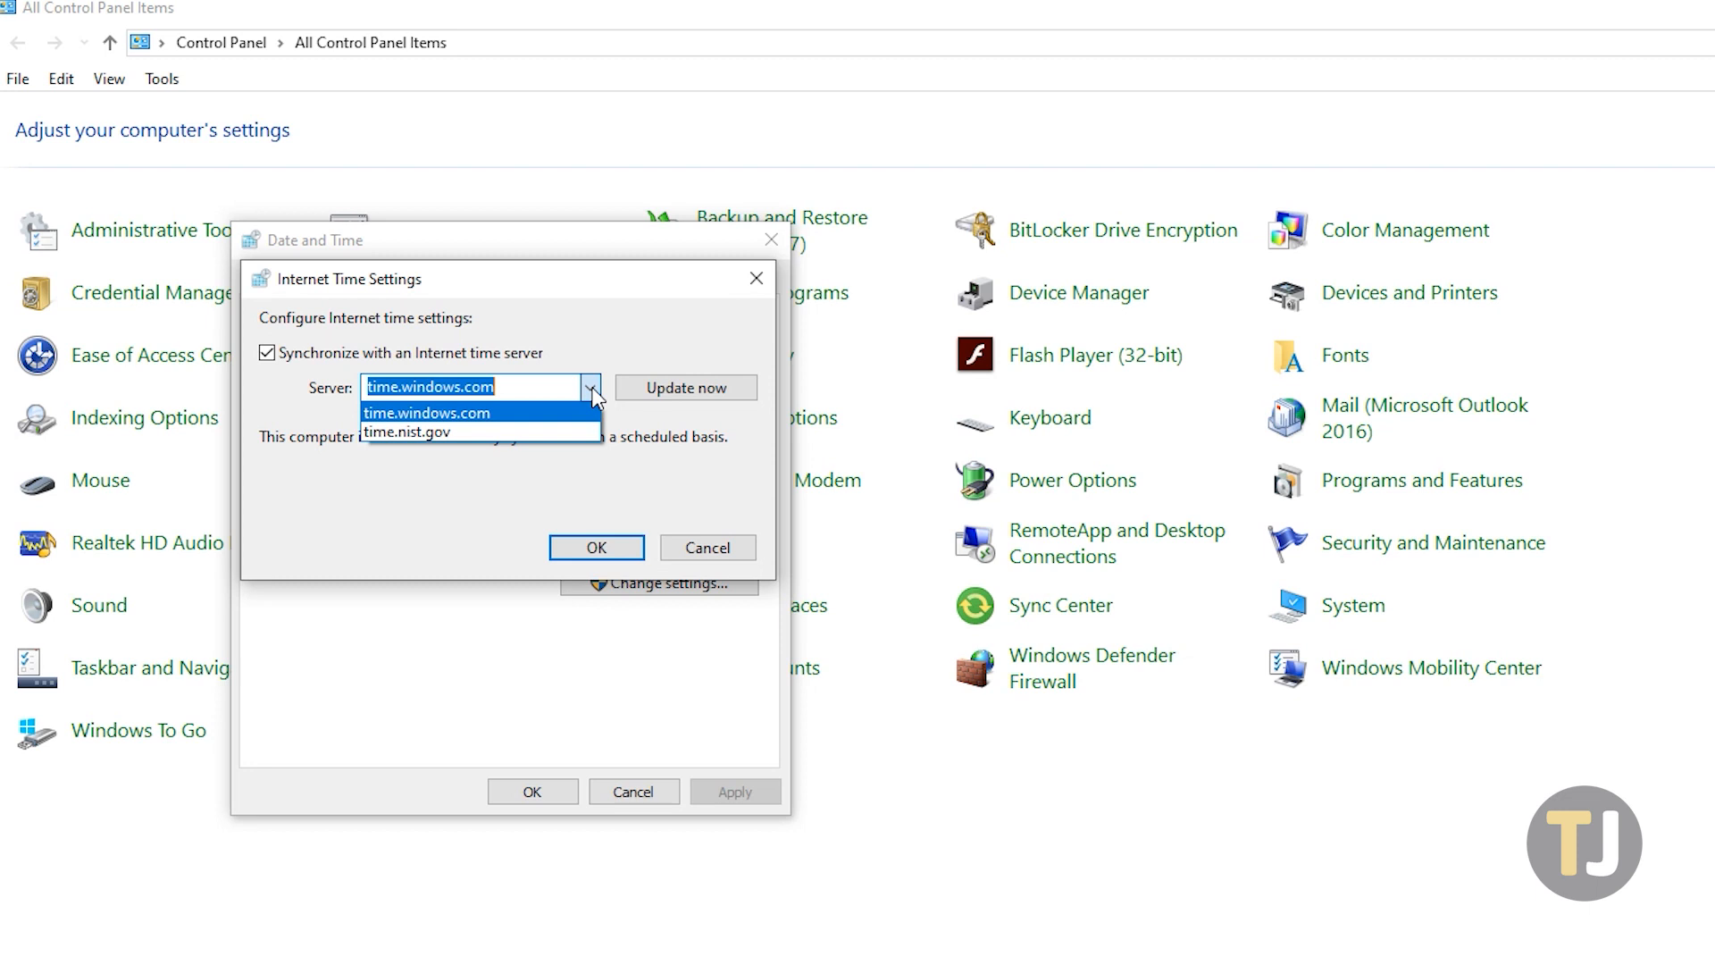
click(428, 413)
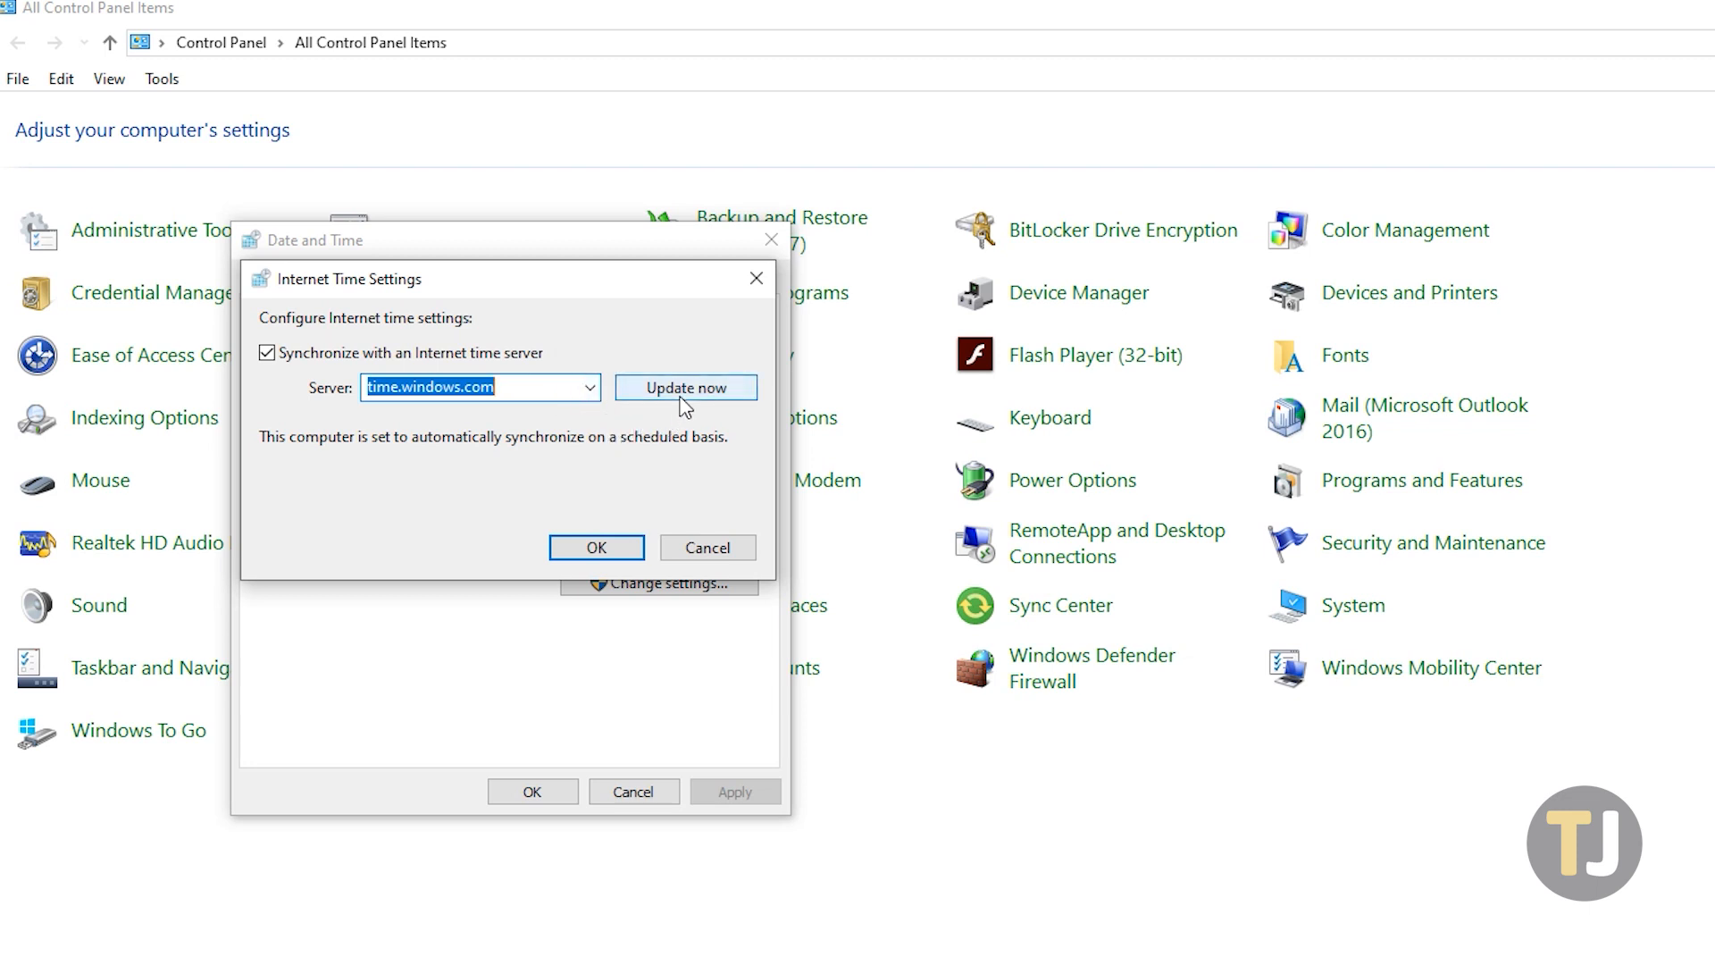
- Run Update now to sync the clock with time.windows.com until success is reported
click(685, 387)
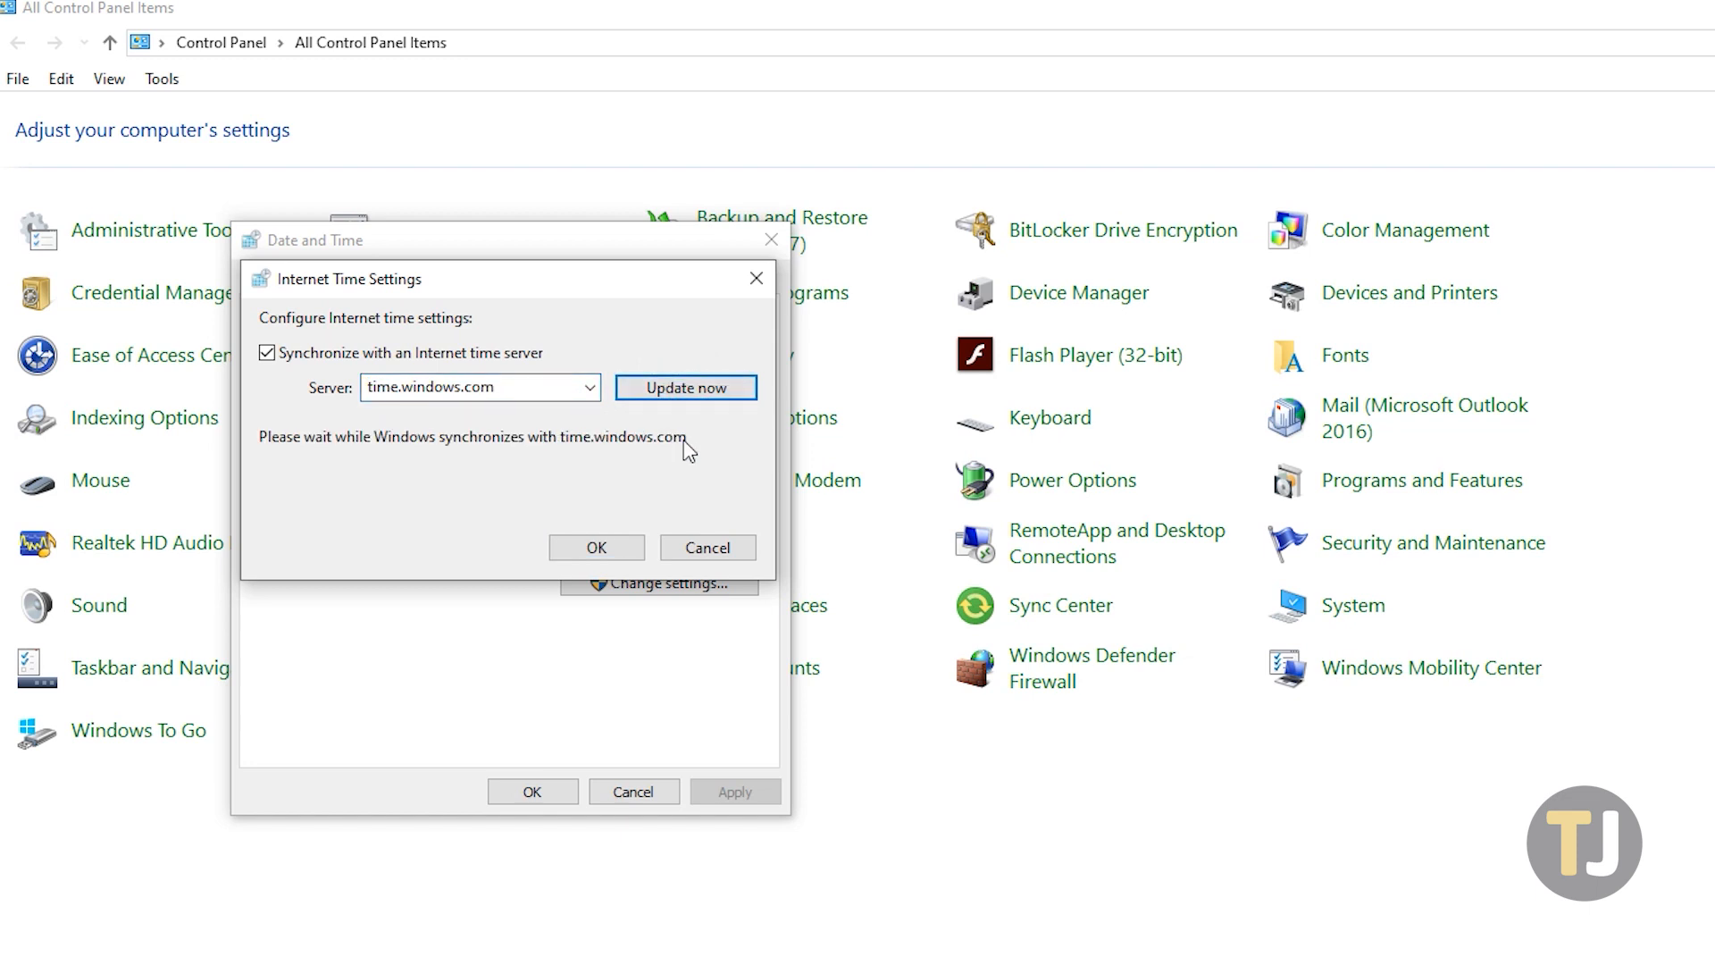
click(686, 387)
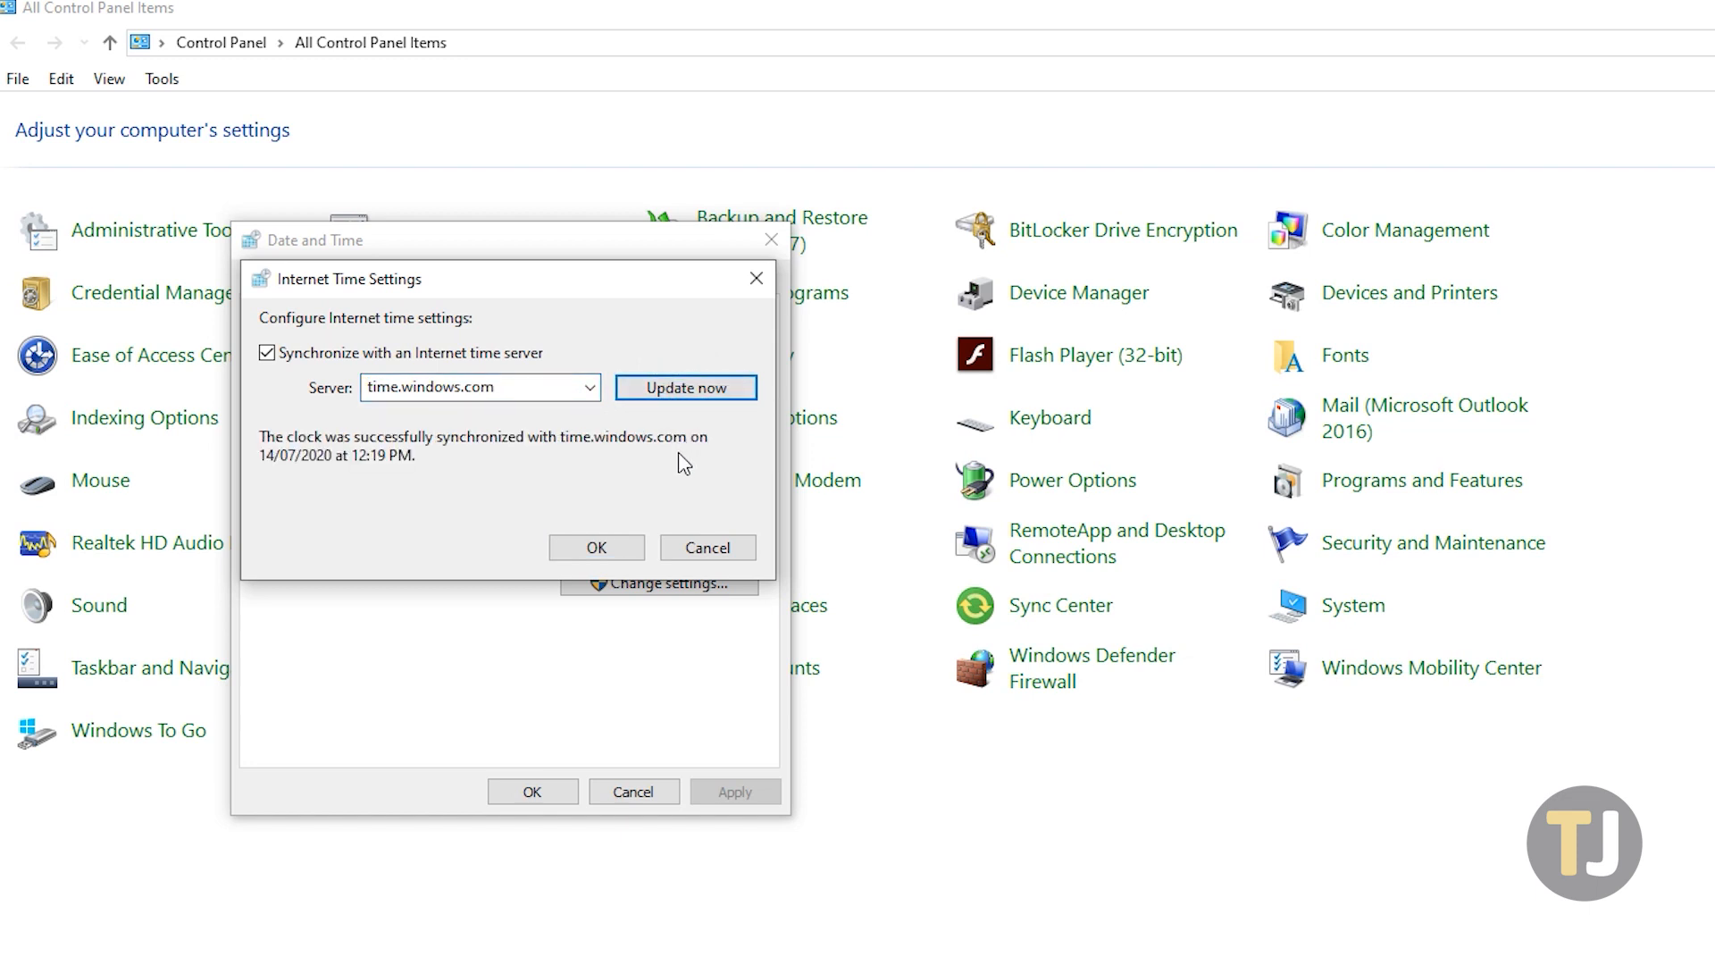
mouse_move(677, 480)
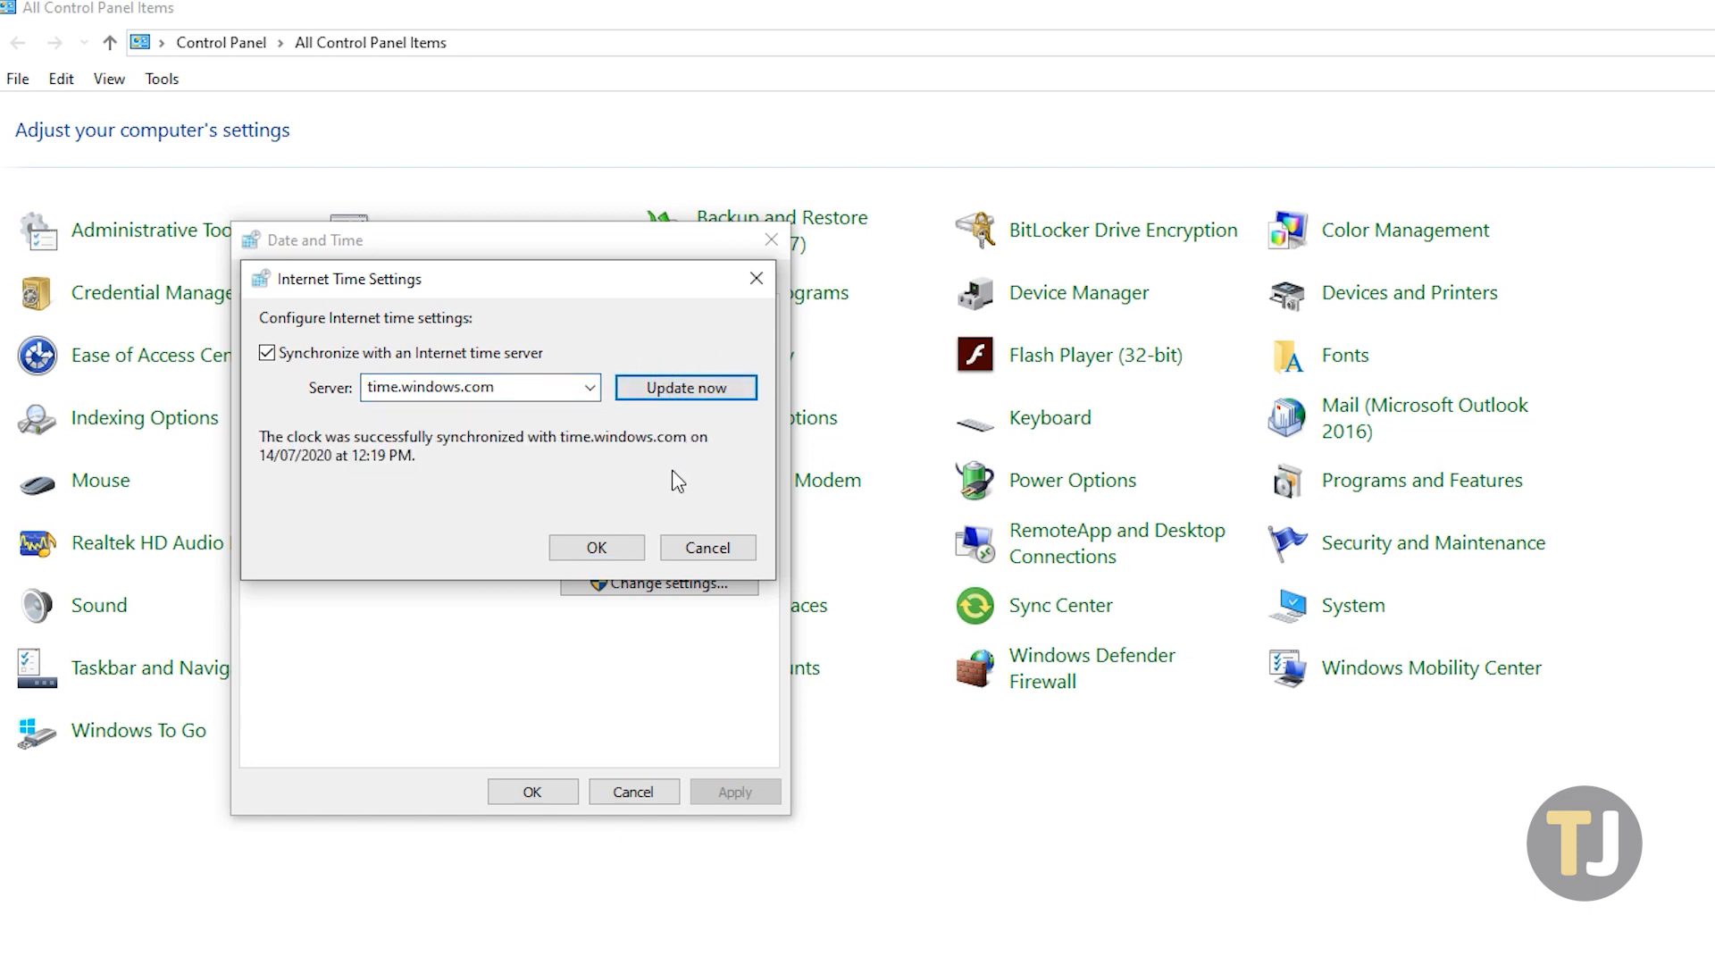